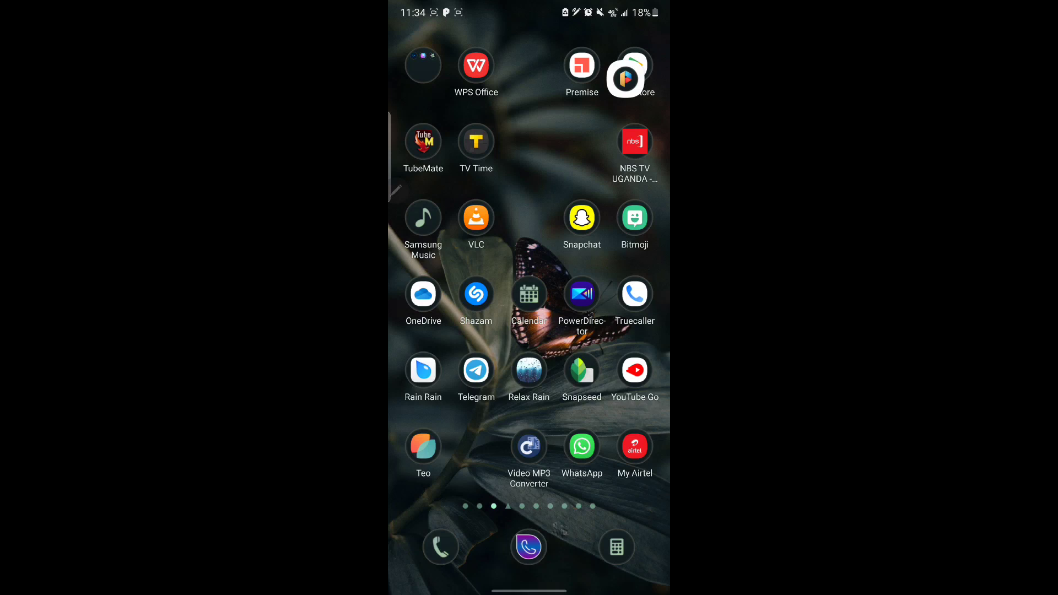
Send the message "Hello ... gffgggg..... how are you" in the New Line chat.
click(581, 446)
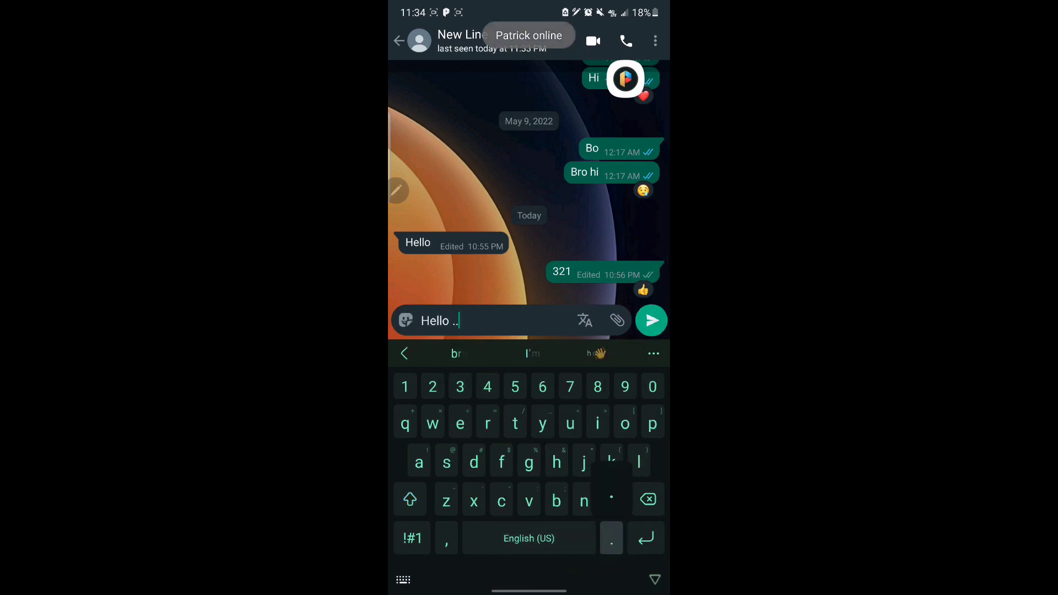
text(gffgggg.....)
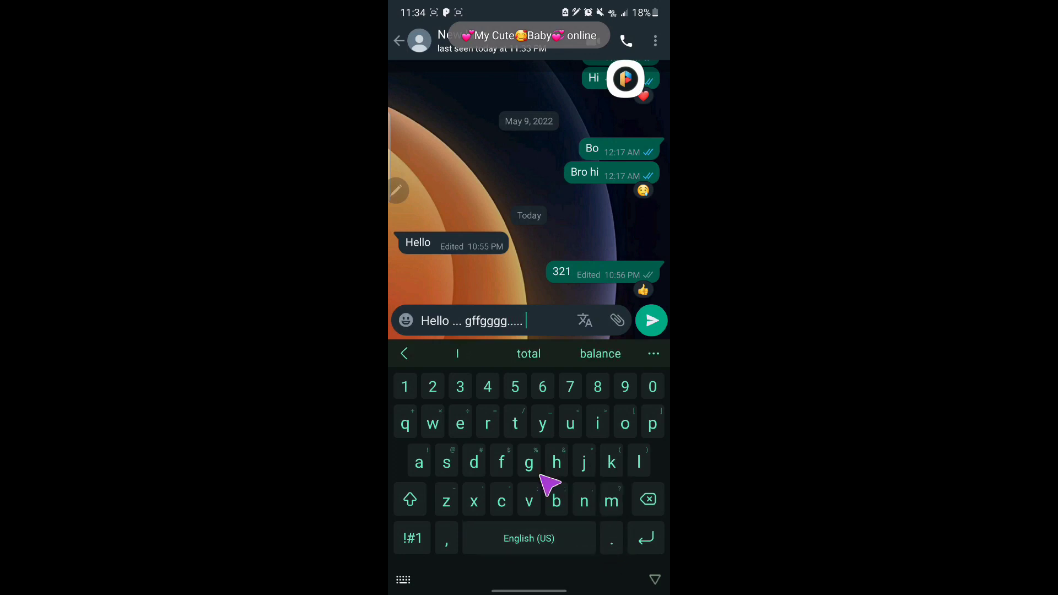
text(how are you)
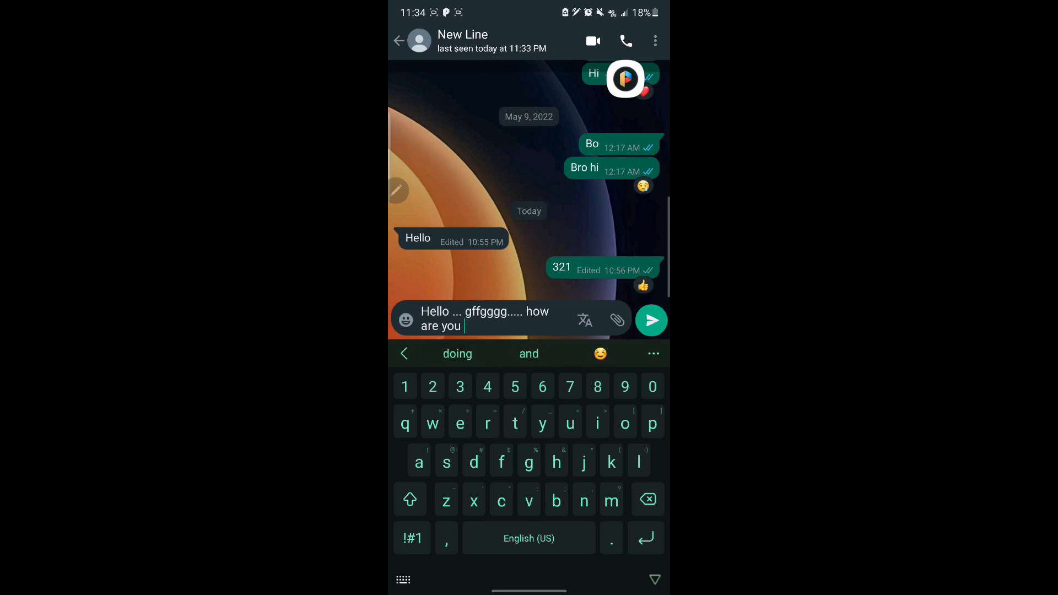
click(650, 320)
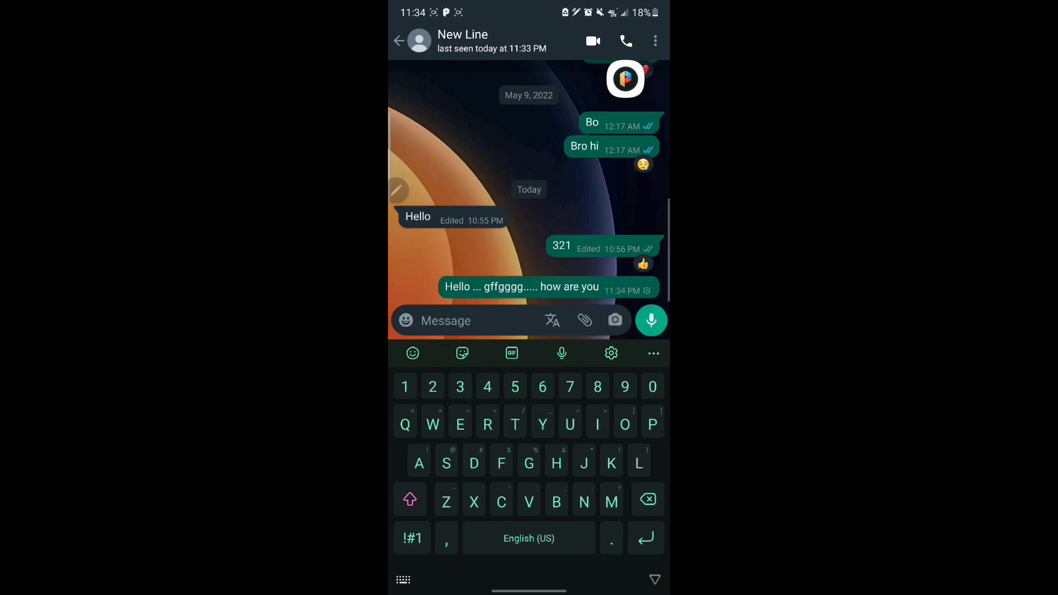
Select the just-sent how are you message to reveal its Copy, Translate, Share, Edit options.
click(534, 286)
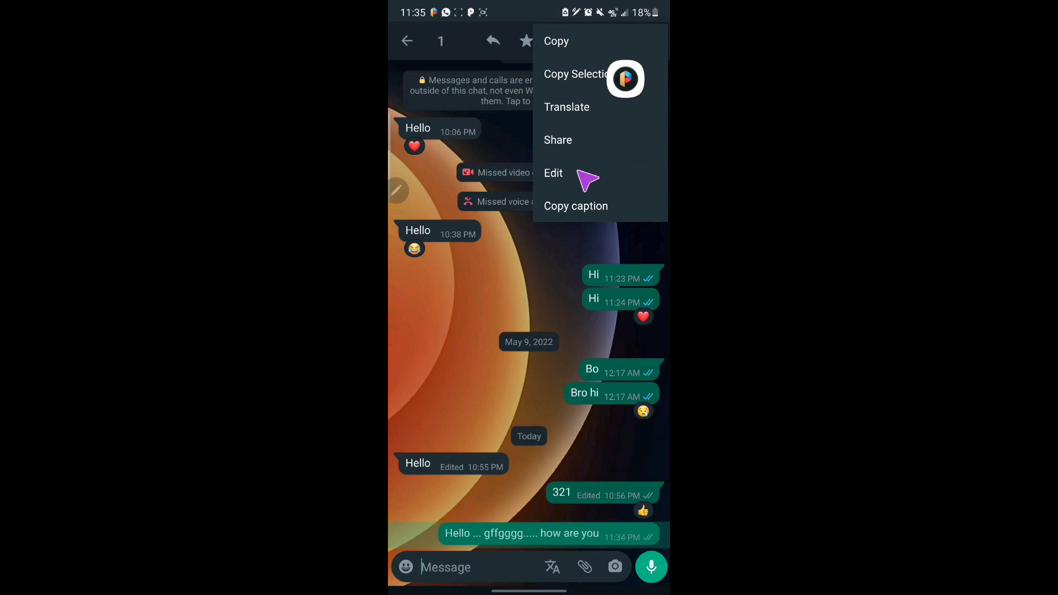
Edit the message, replacing "gffgggg" with 😔🥰🥰🥰 so it shows as Edited.
click(552, 173)
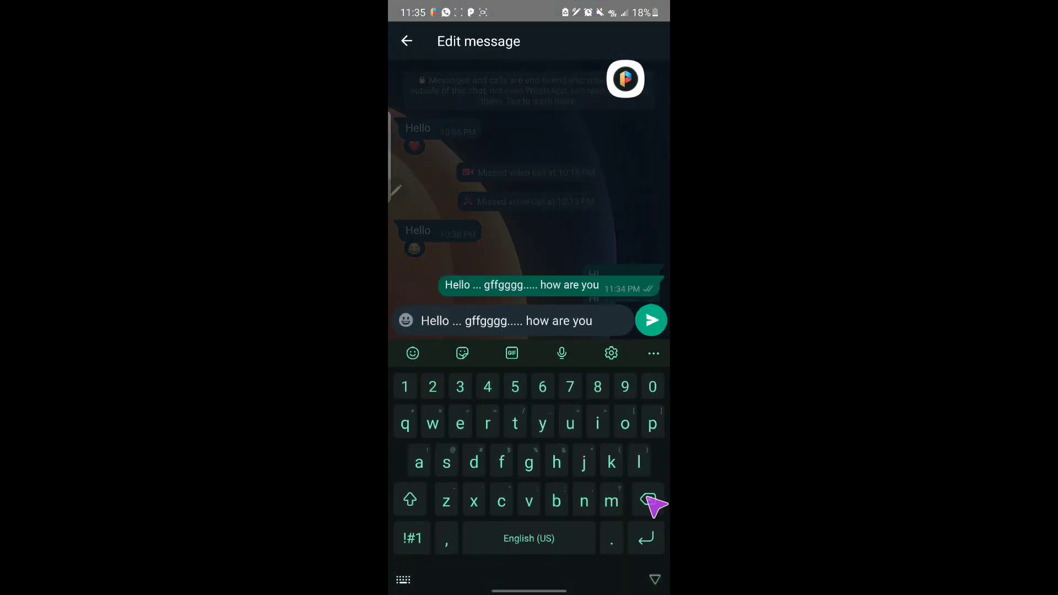
click(649, 499)
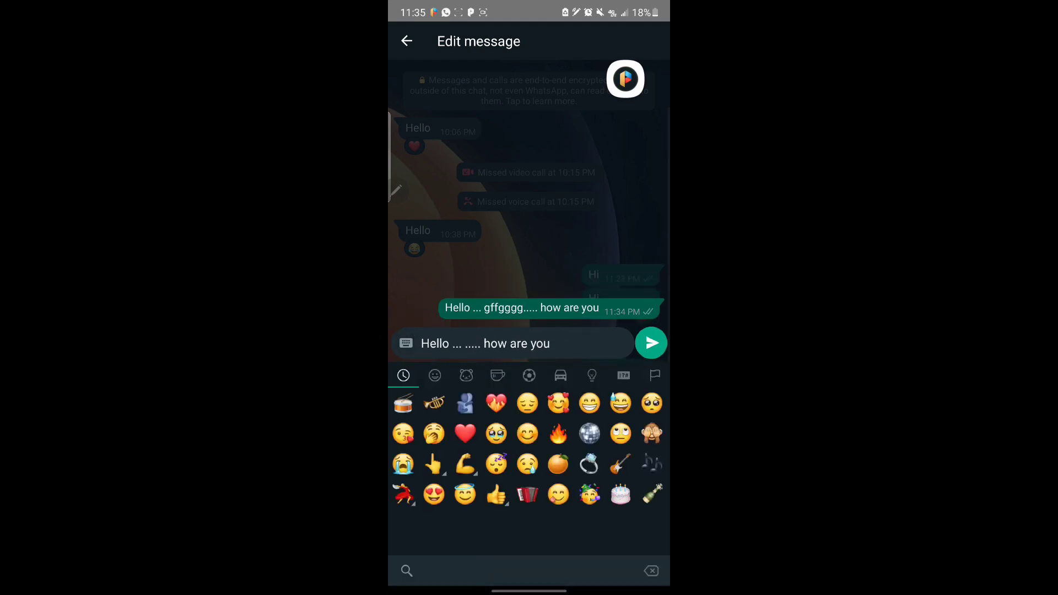
click(558, 404)
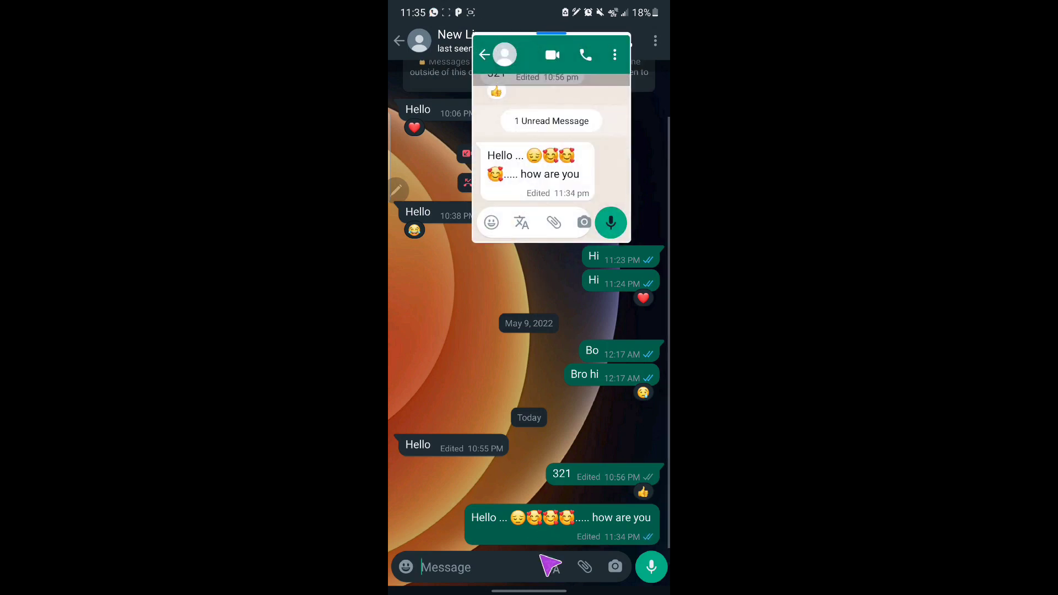
Send a new "Hello" message while the floating chat bubble is open.
text(Hello)
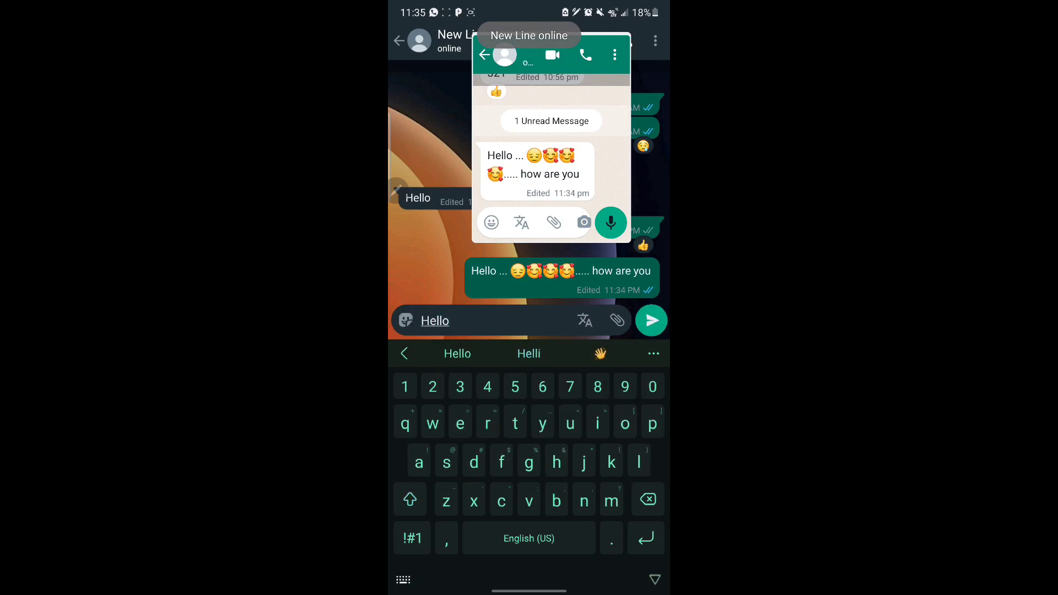
click(650, 321)
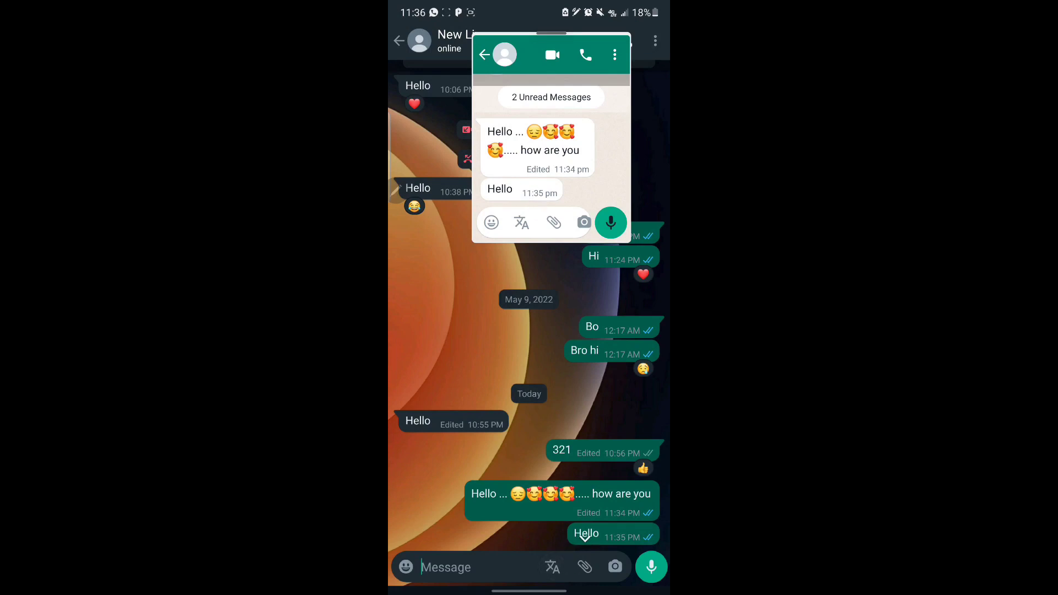
Edit the Hello message to read "Hello .... 🥰🥰🥰 ..hi" and save it as Edited.
click(559, 494)
text(Hello .... 🥰🥰🥰)
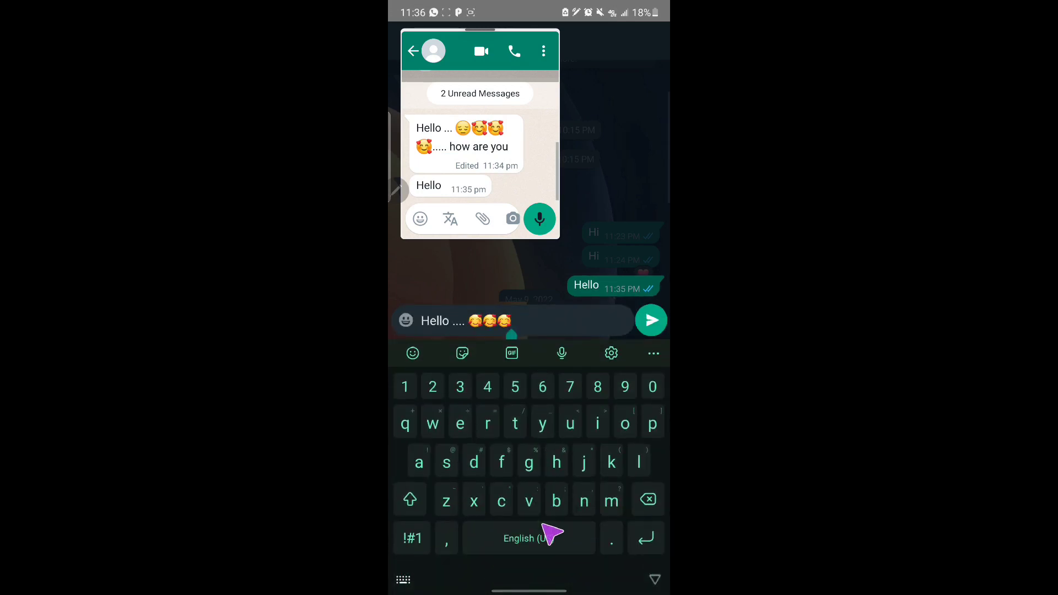
text(hi)
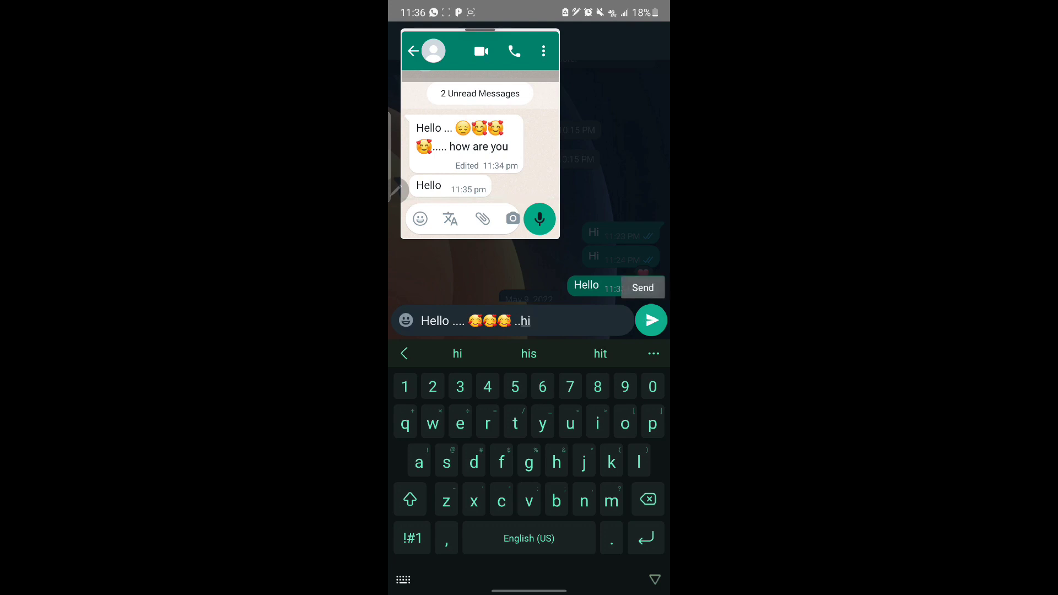
click(650, 320)
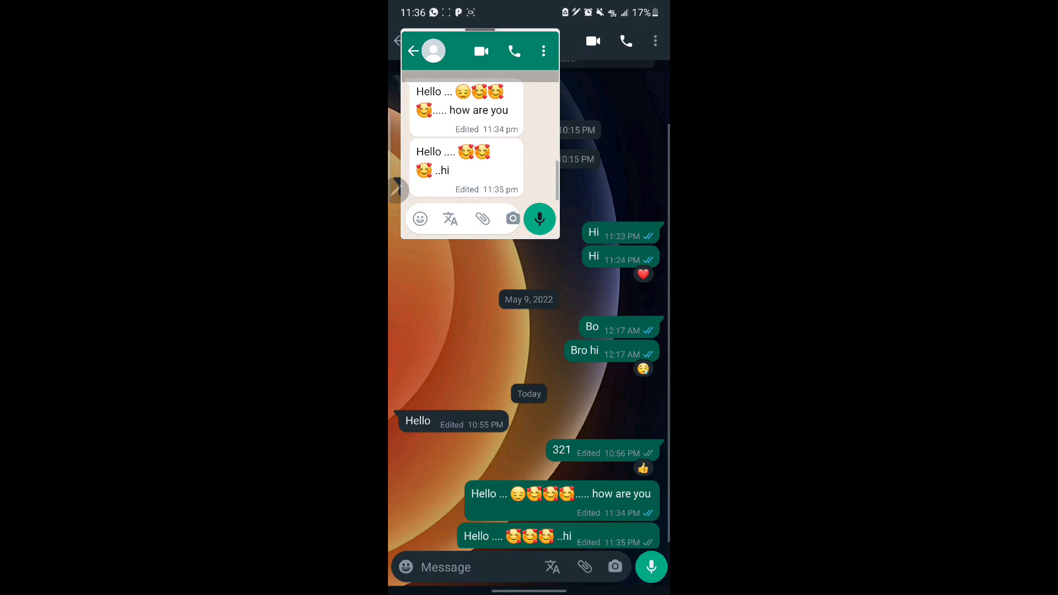
Send the gibberish message "Eyurdhjhfs at h you is at h by yet h".
text(E)
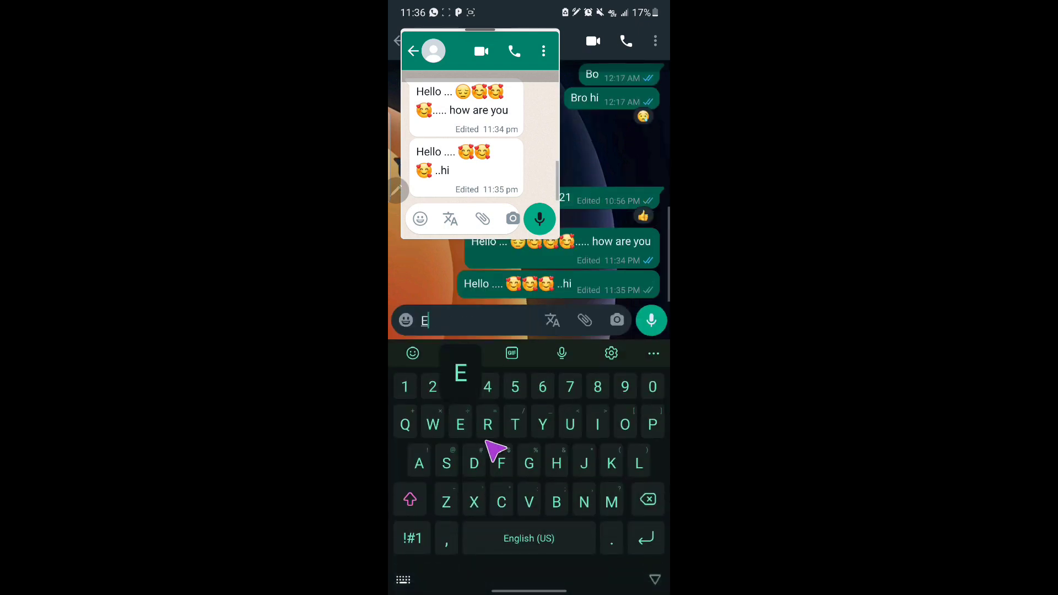
text(yurdhjhfs)
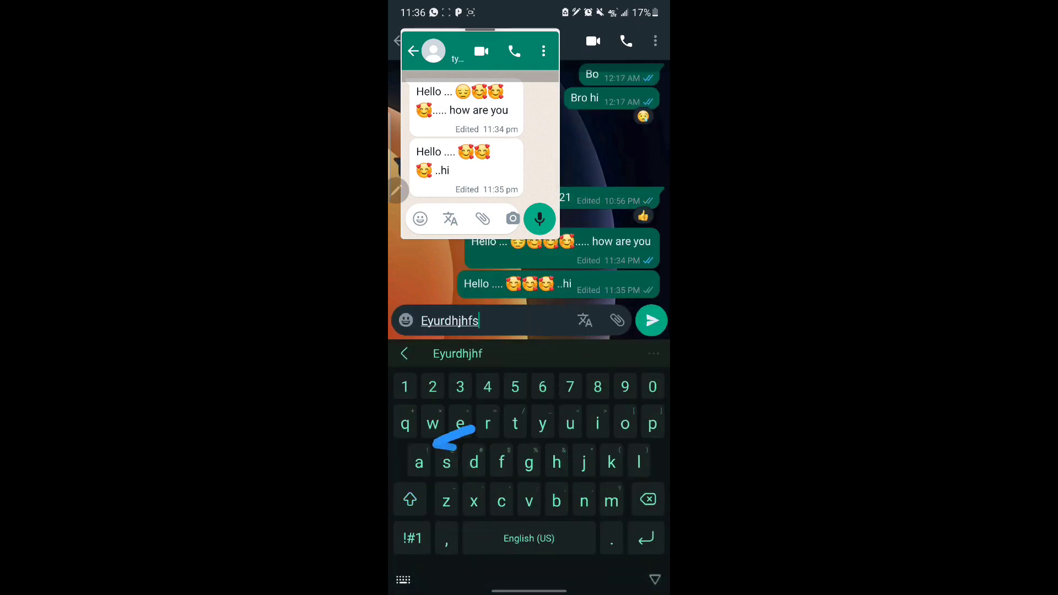
text(at h you is at h by yet h)
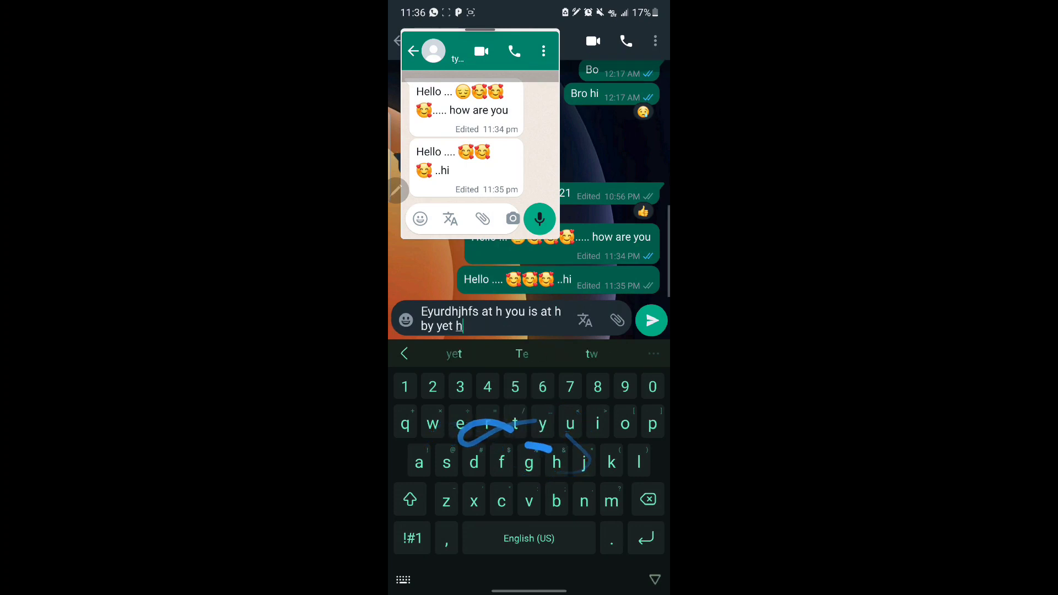
click(650, 319)
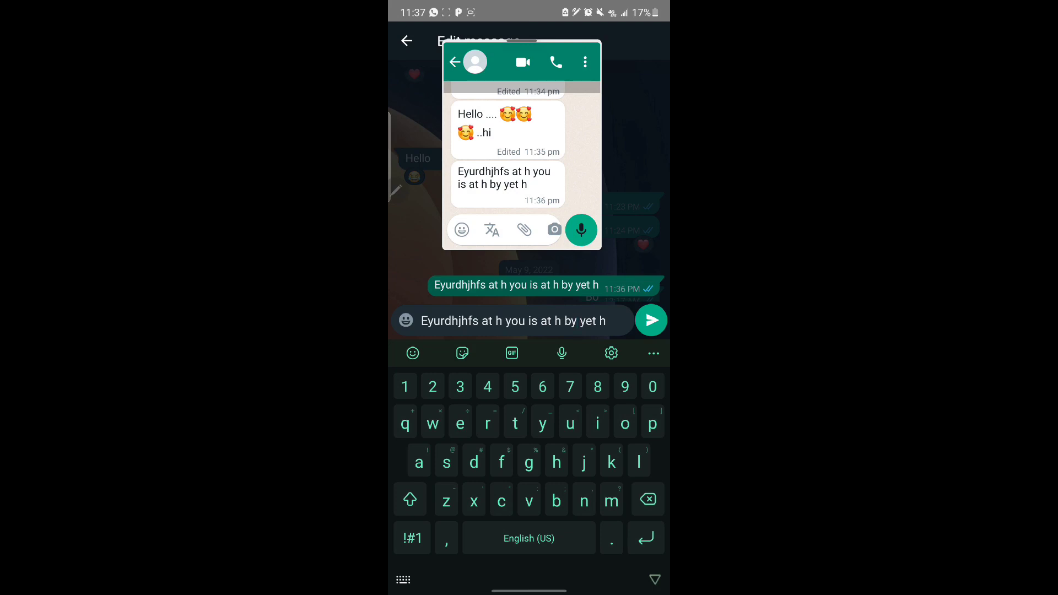
mouse_move(647, 492)
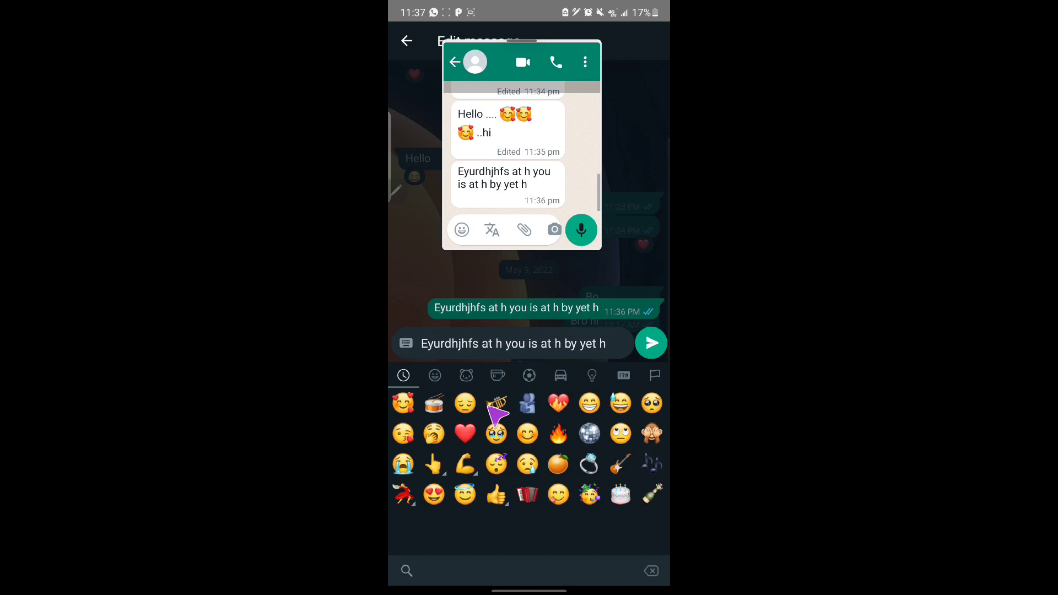
In the edit draft, replace the opening words with a heart and more emojis before "at h by yet h".
click(406, 320)
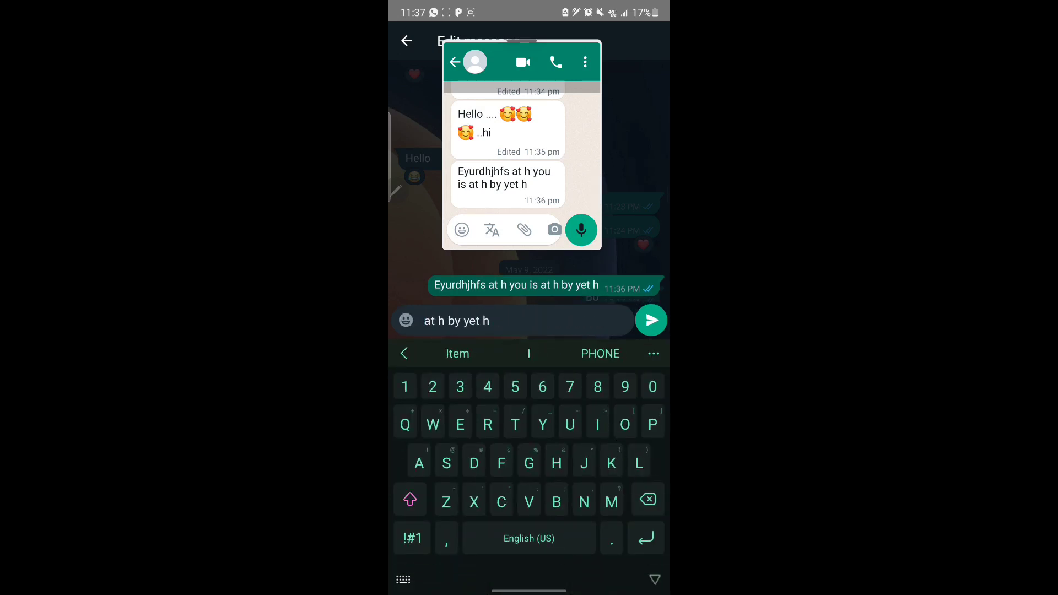
click(405, 321)
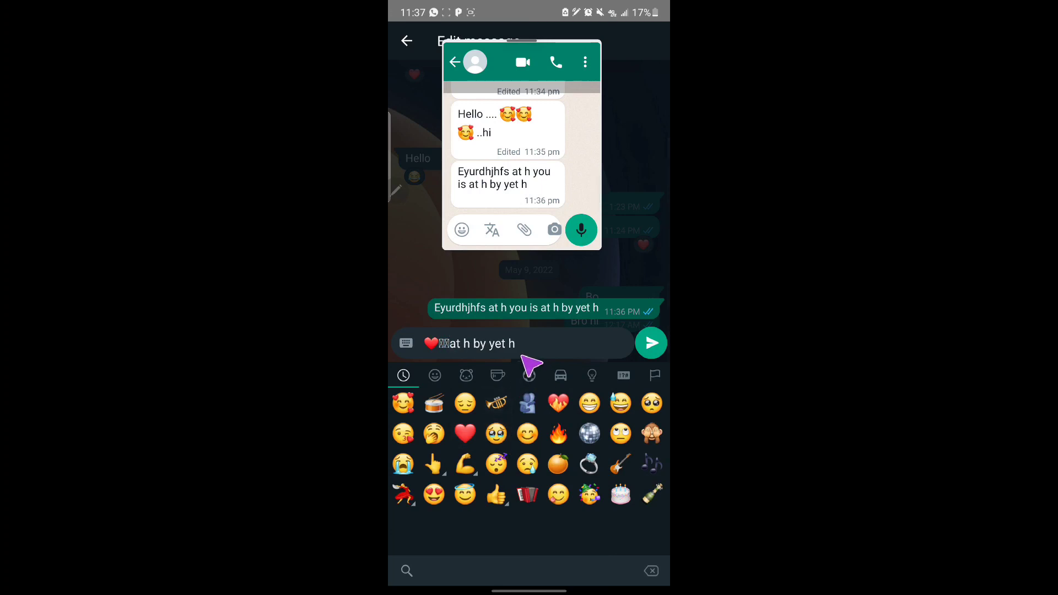
click(528, 403)
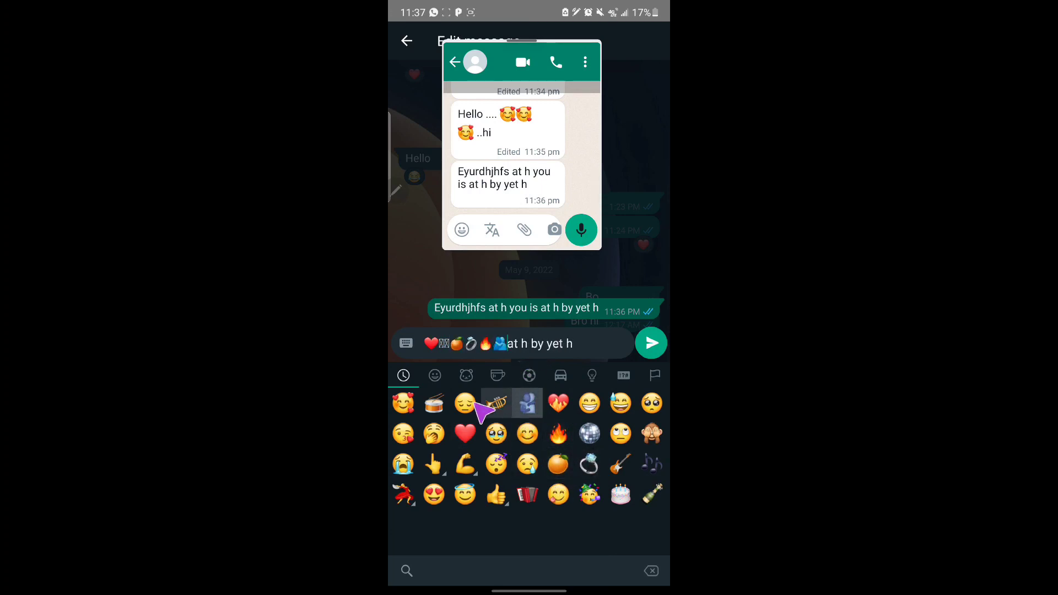